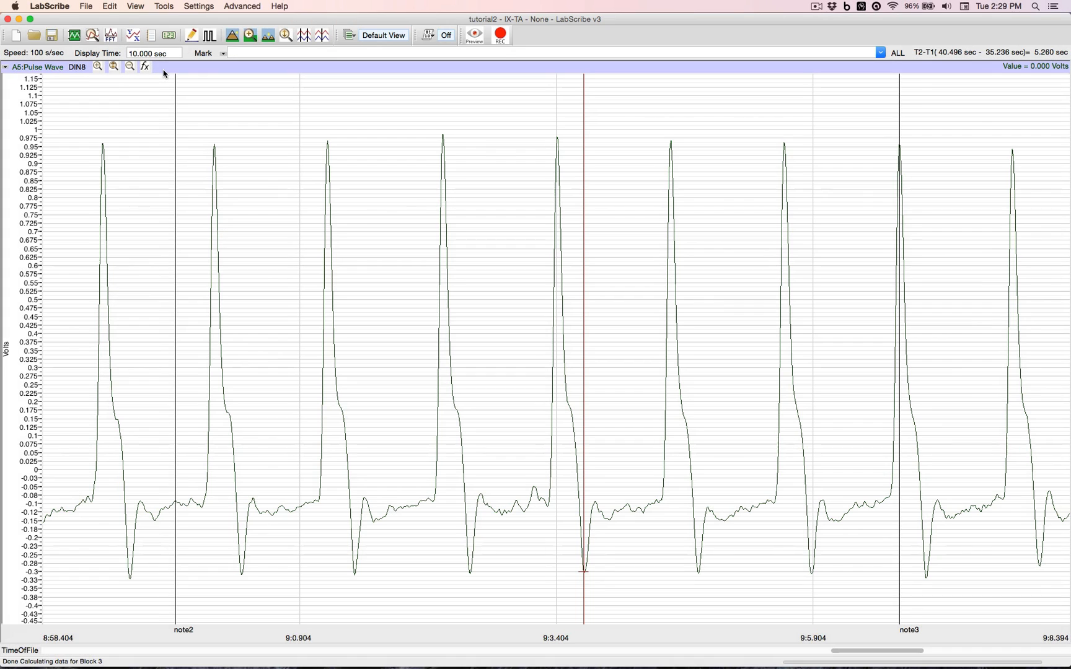
mouse_move(58, 341)
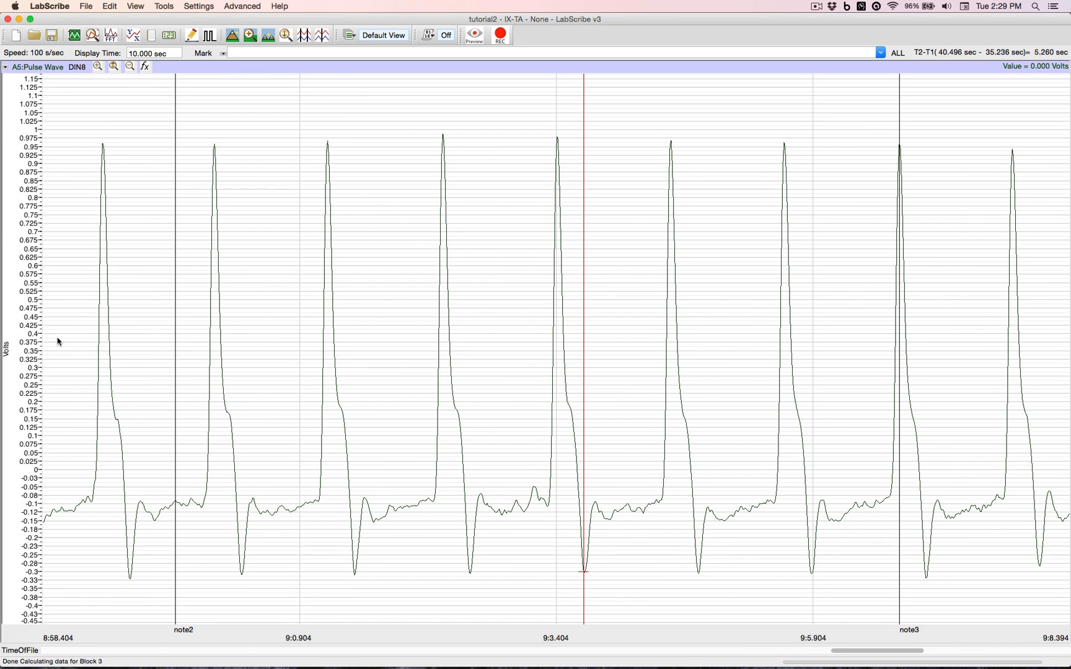
mouse_move(969, 324)
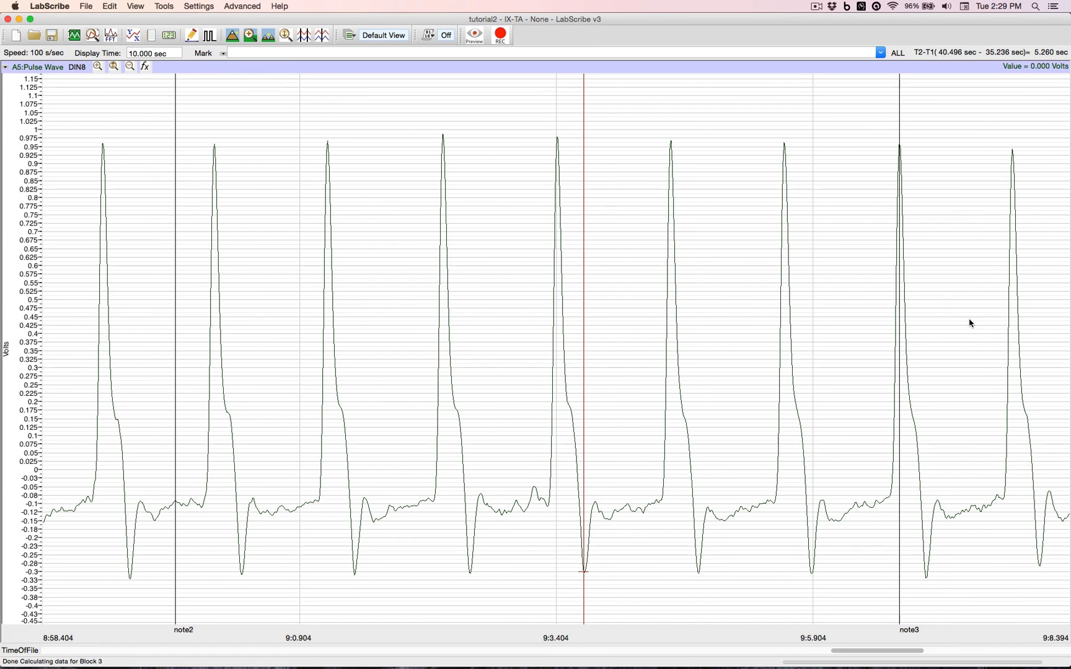
mouse_move(625, 291)
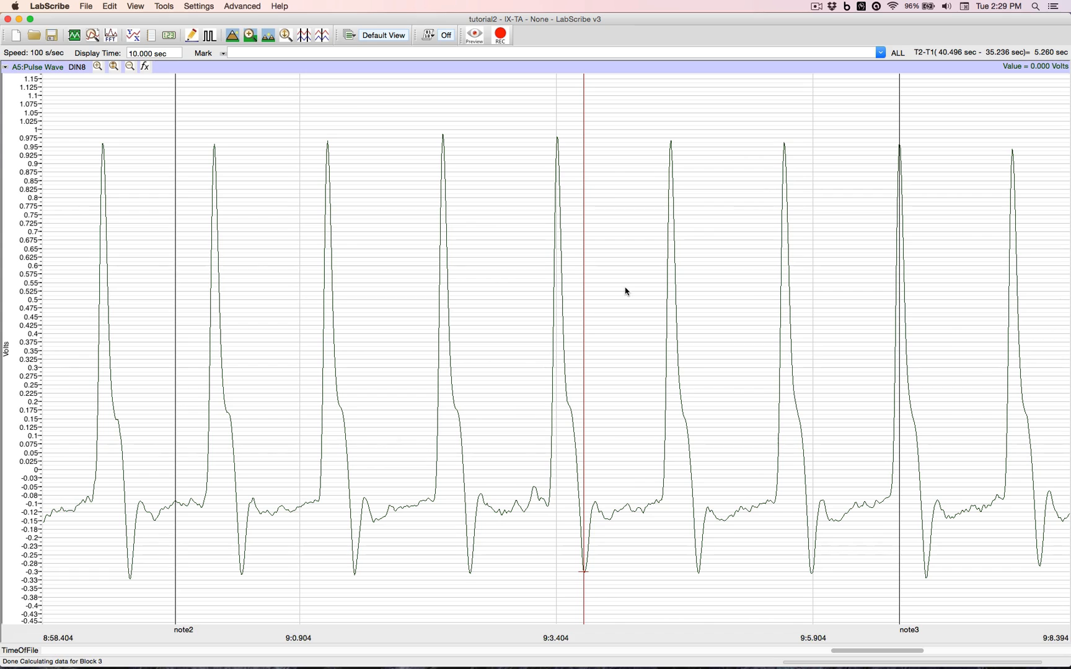
mouse_move(305, 209)
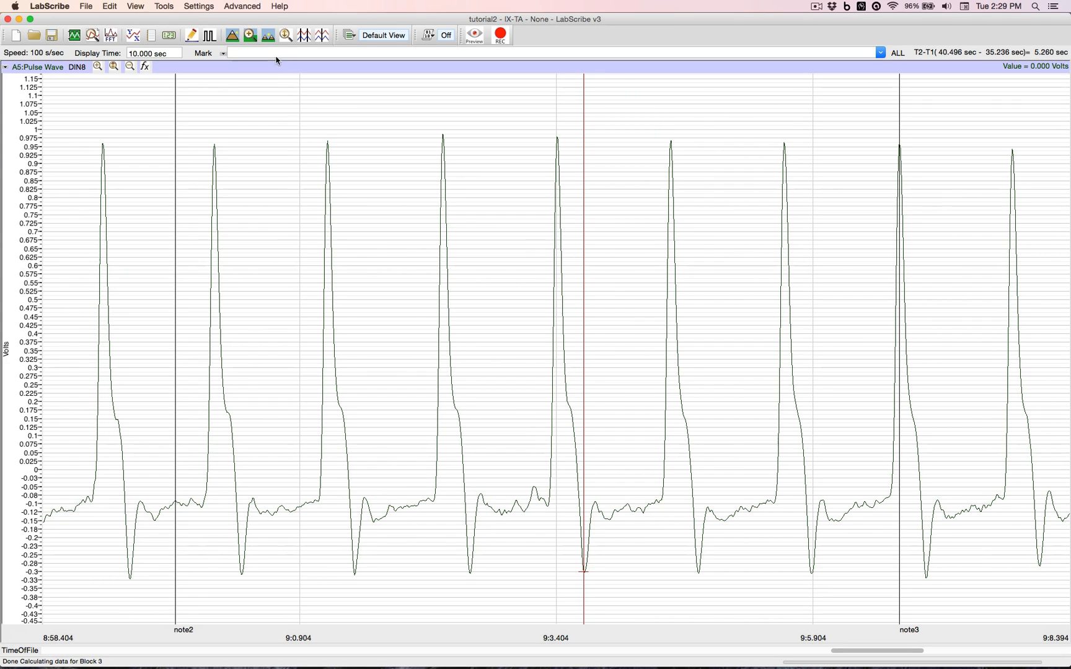
mouse_move(263, 36)
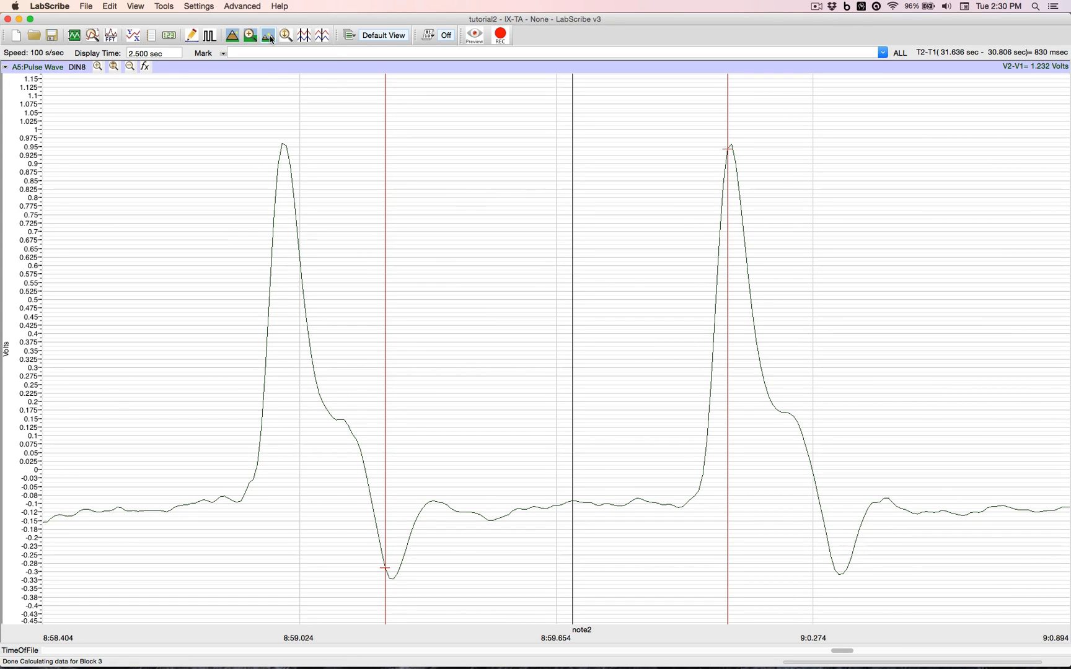
mouse_move(268, 35)
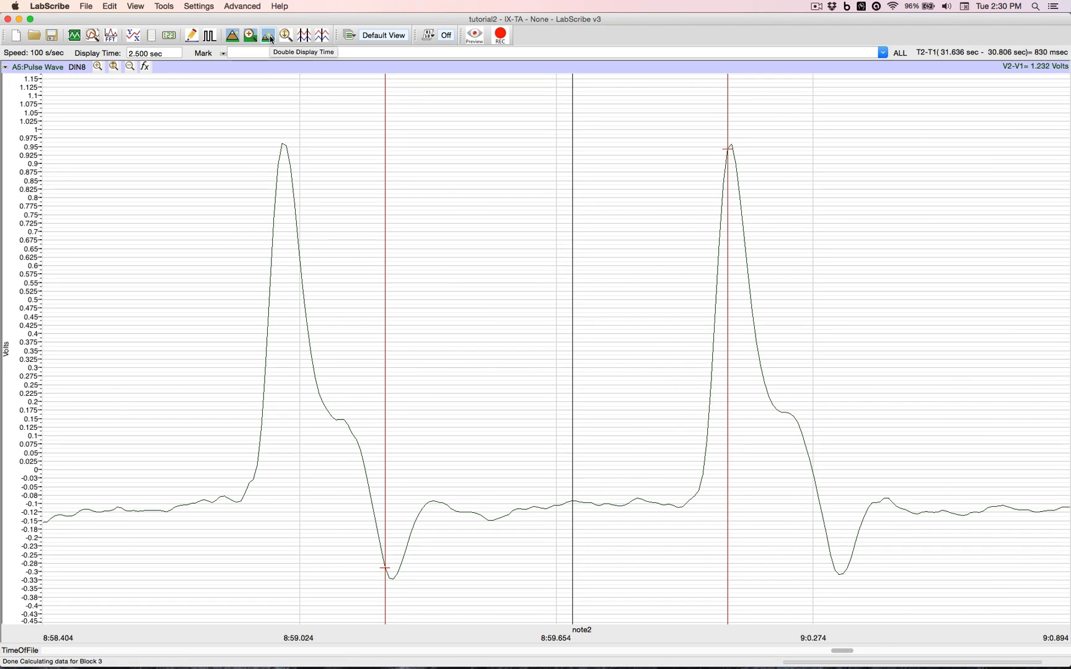
Step: Double the display time so the pulse wave spans a 40-second window
click(268, 35)
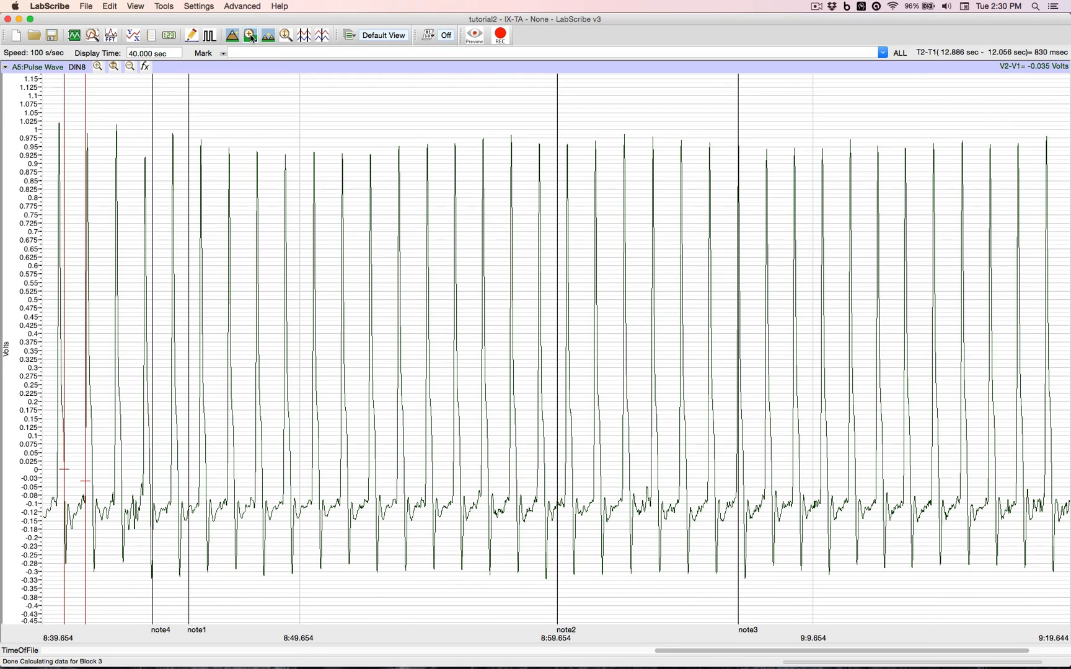
mouse_move(249, 37)
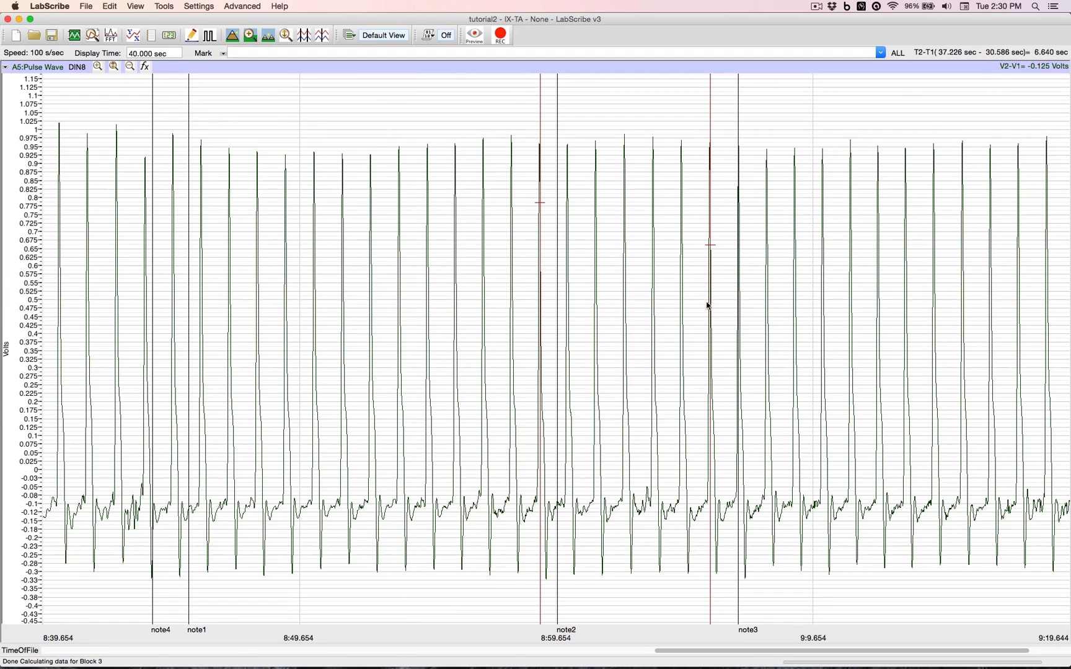
mouse_move(720, 312)
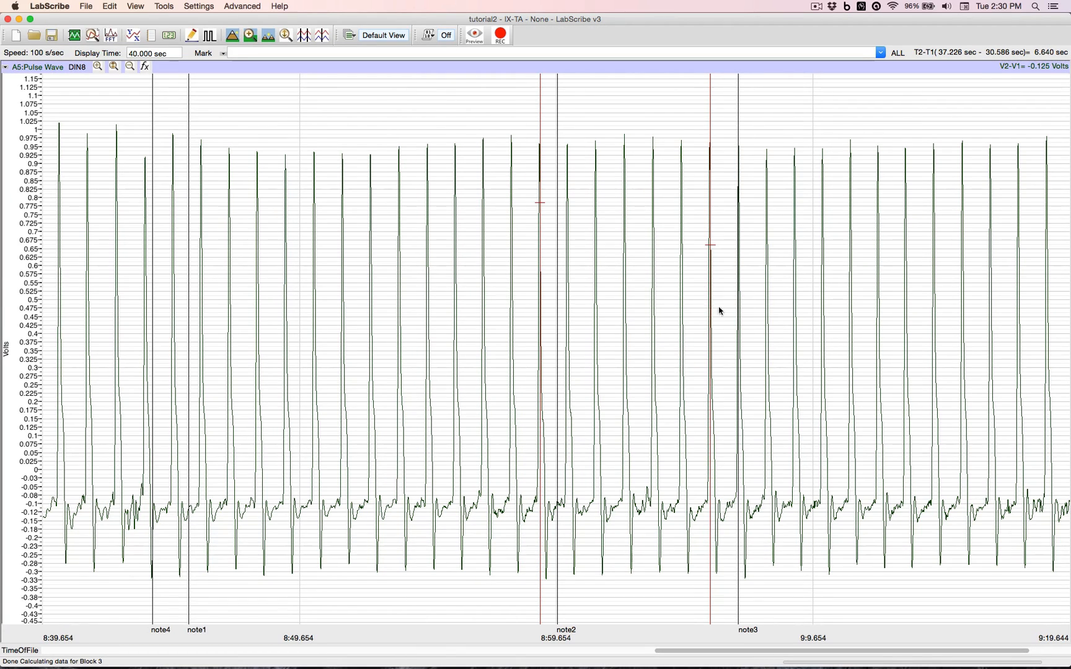